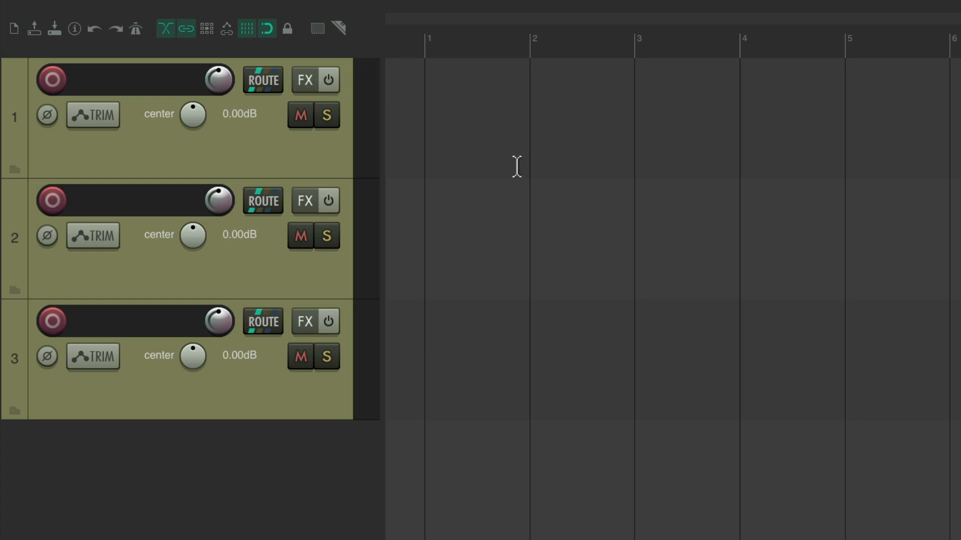
pyautogui.moveTo(518, 170)
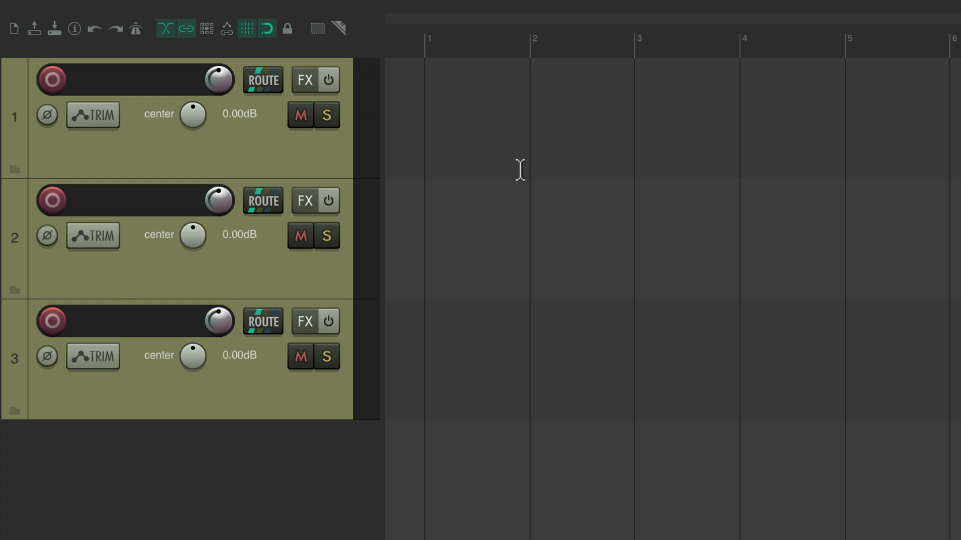
# - Add ReaEQ to Track 1 by filtering the FX browser for 'eq', then close its effect window
pyautogui.click(305, 80)
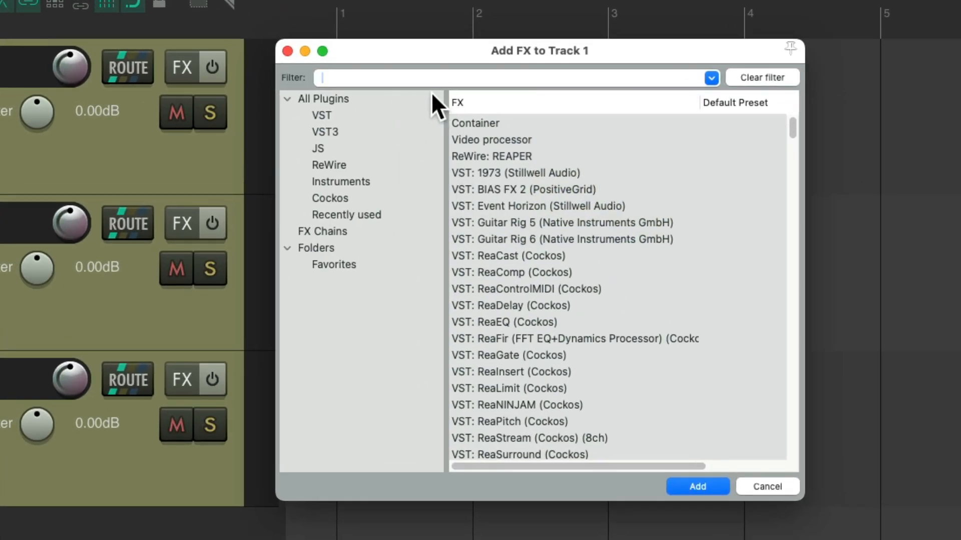
pyautogui.write('eq')
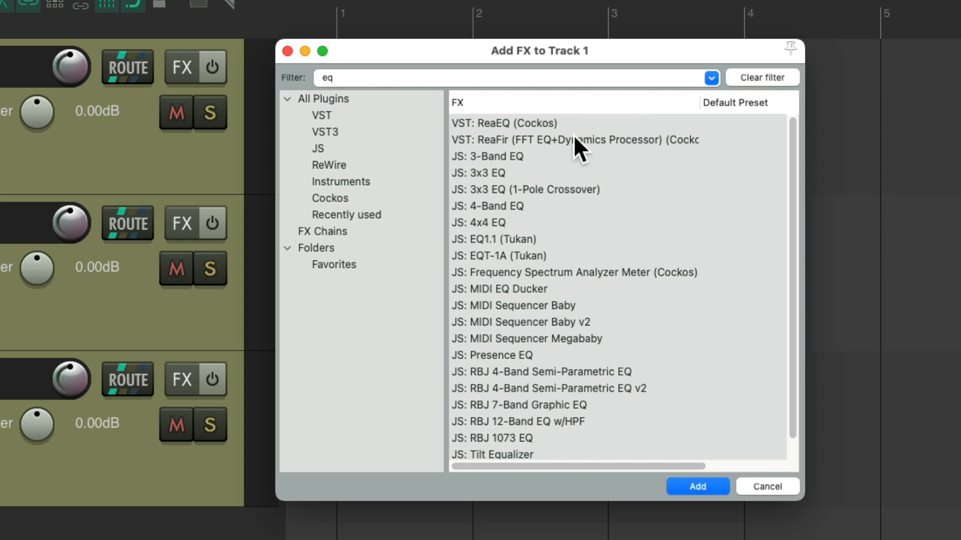
pyautogui.click(521, 123)
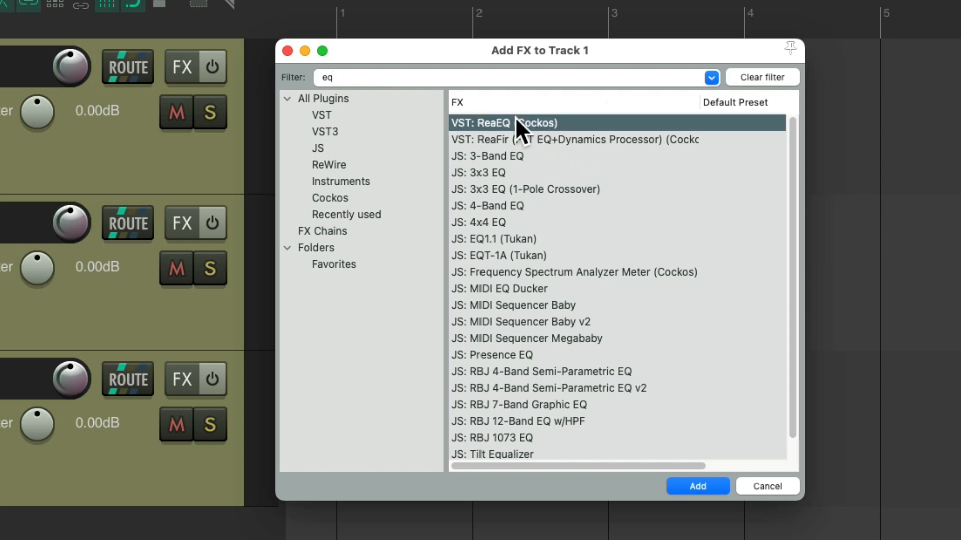
pyautogui.click(697, 486)
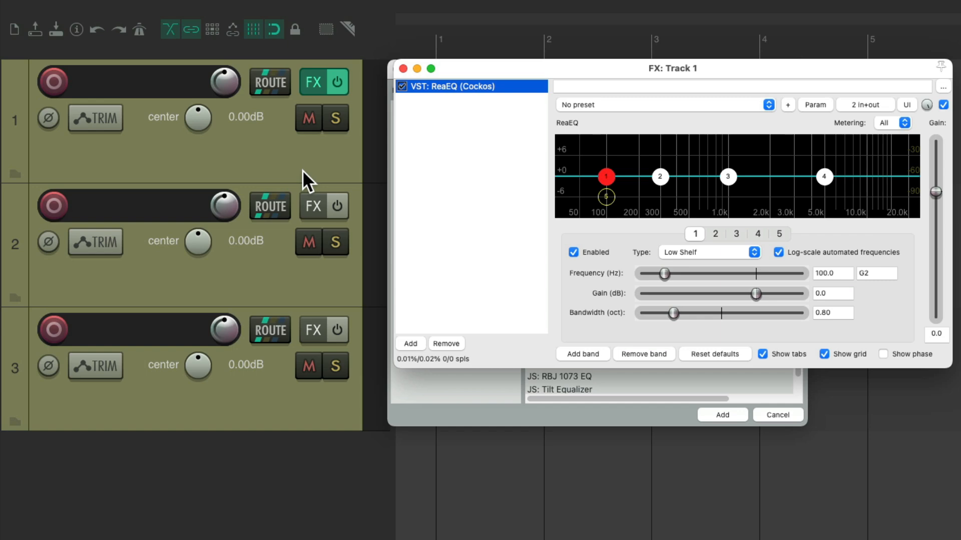
pyautogui.click(312, 81)
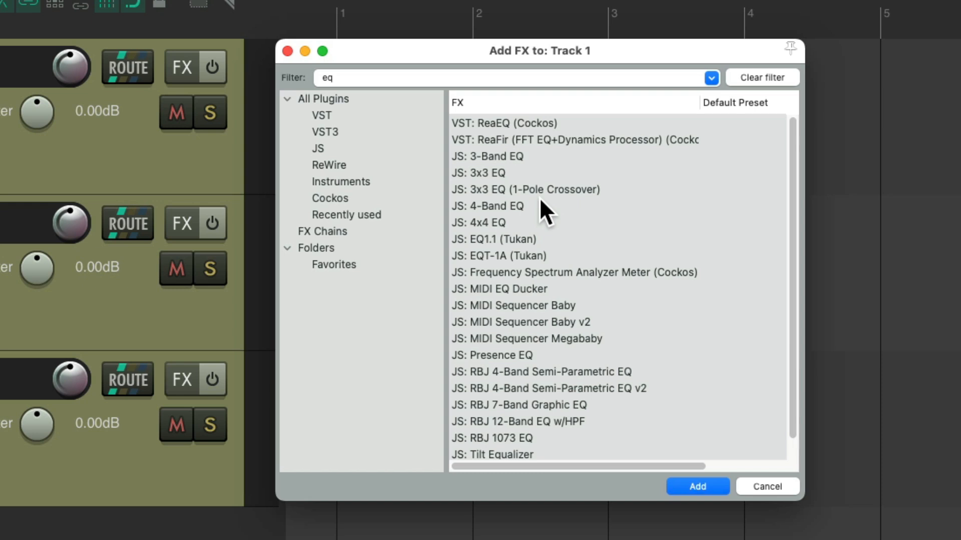
pyautogui.moveTo(558, 228)
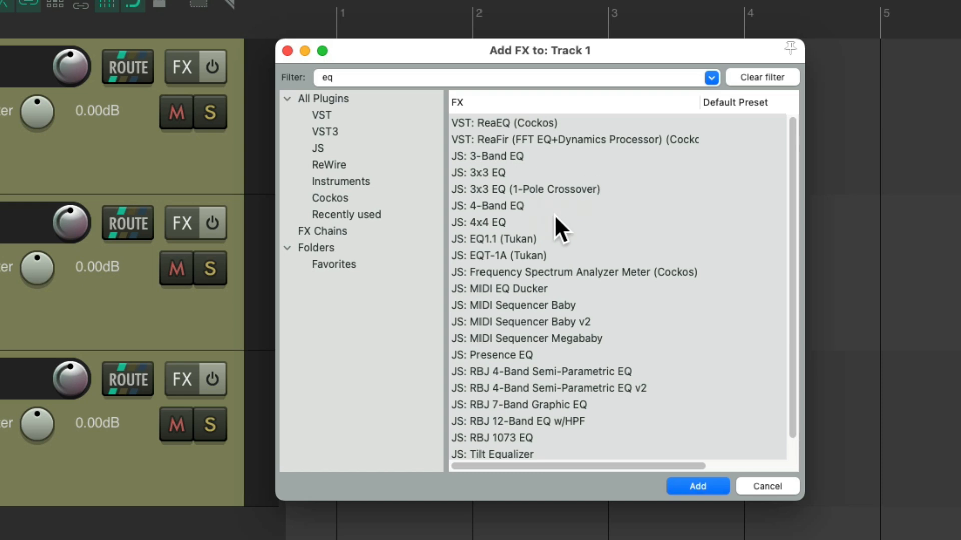
pyautogui.moveTo(554, 133)
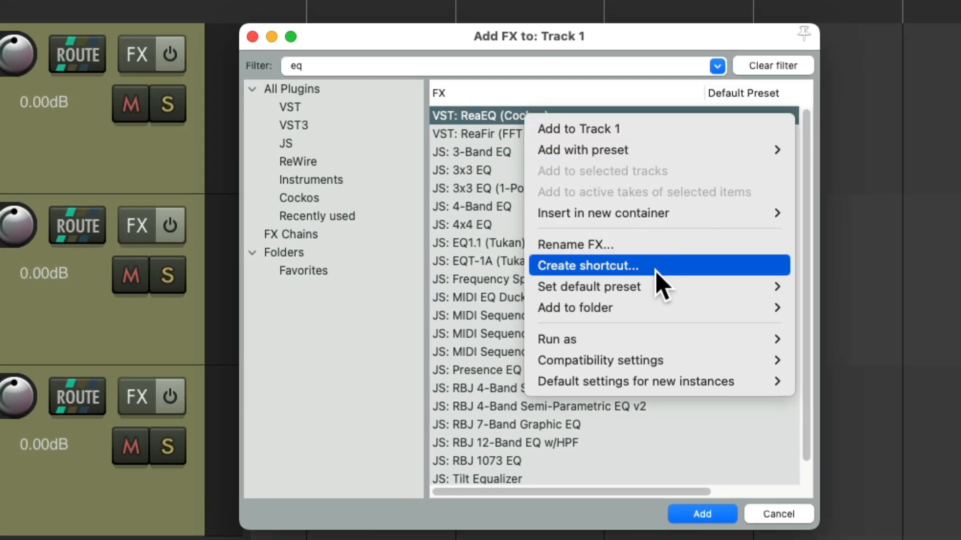
# - Create a keyboard shortcut for VST: ReaEQ (Cockos) from the Add FX list
pyautogui.click(586, 266)
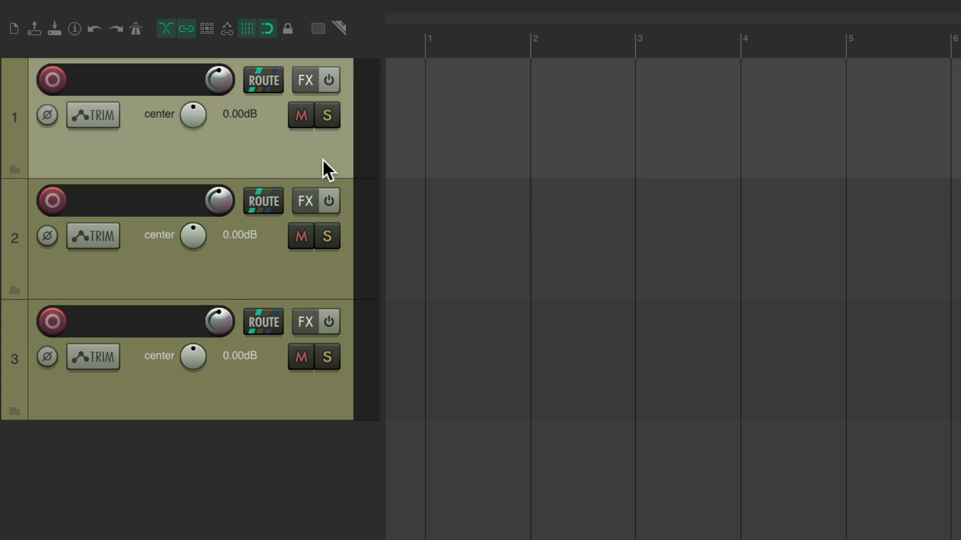
# - Insert ReaEQ via its shortcut on Track 1, then on all three tracks, closing the effect windows
pyautogui.click(305, 80)
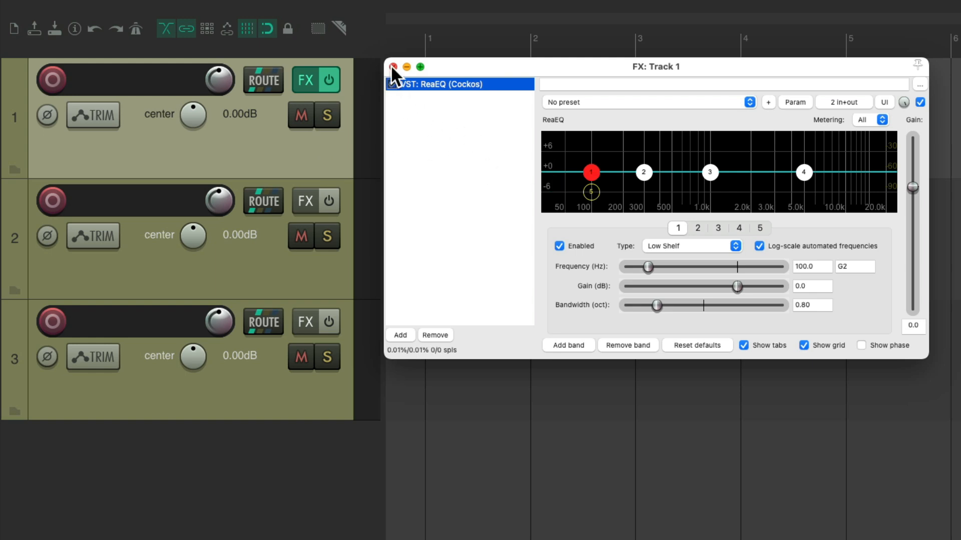
pyautogui.click(395, 66)
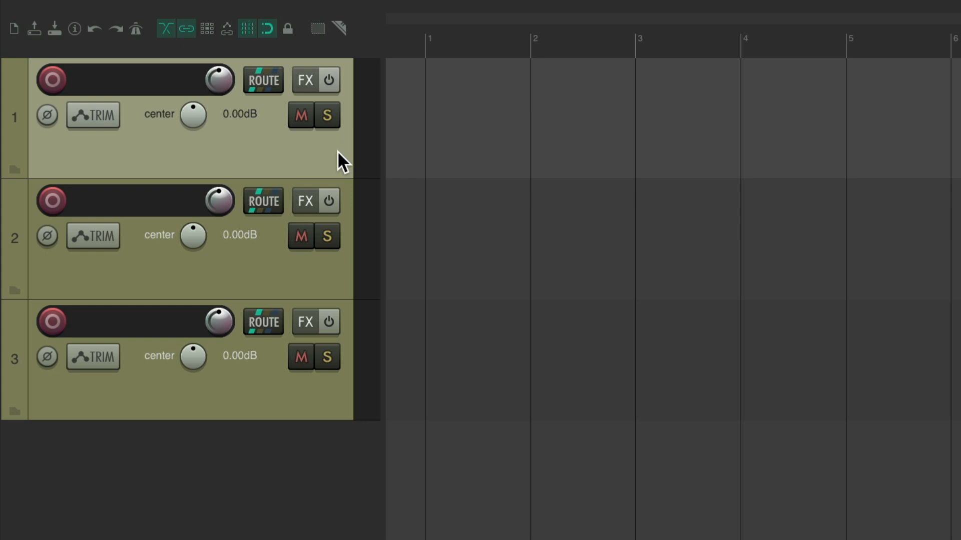
pyautogui.moveTo(333, 403)
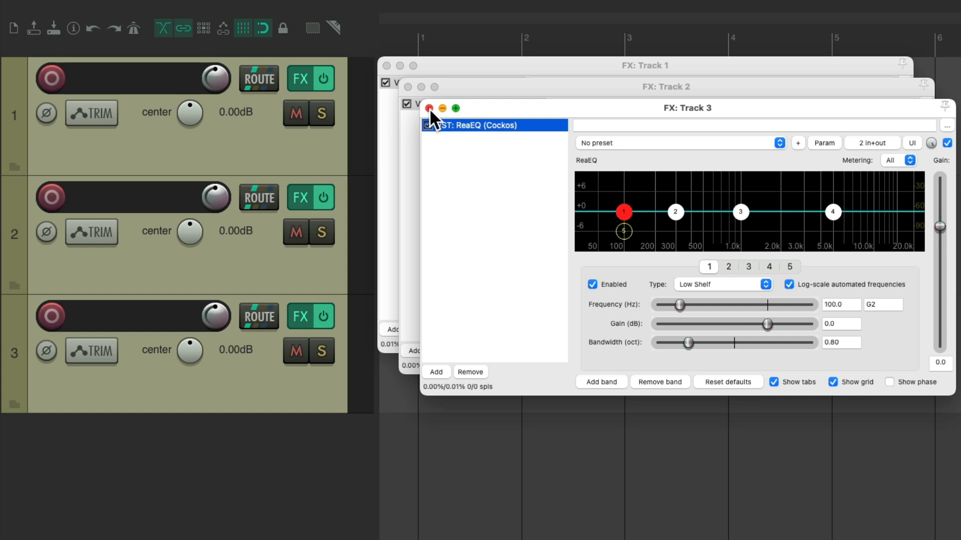
pyautogui.click(429, 108)
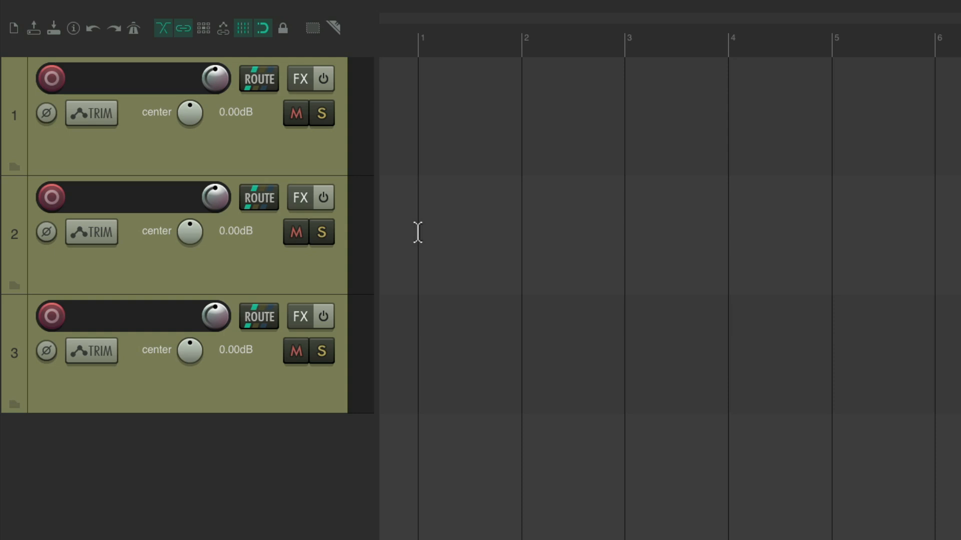
# - Filter the FX browser for 'comp' and create a keyboard shortcut for VST: ReaComp (Cockos)
pyautogui.click(300, 79)
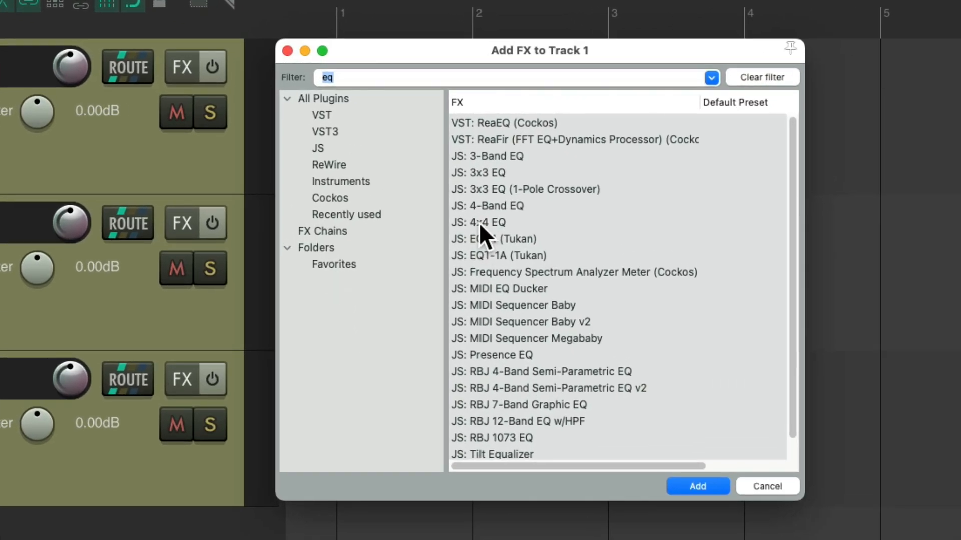
pyautogui.click(763, 77)
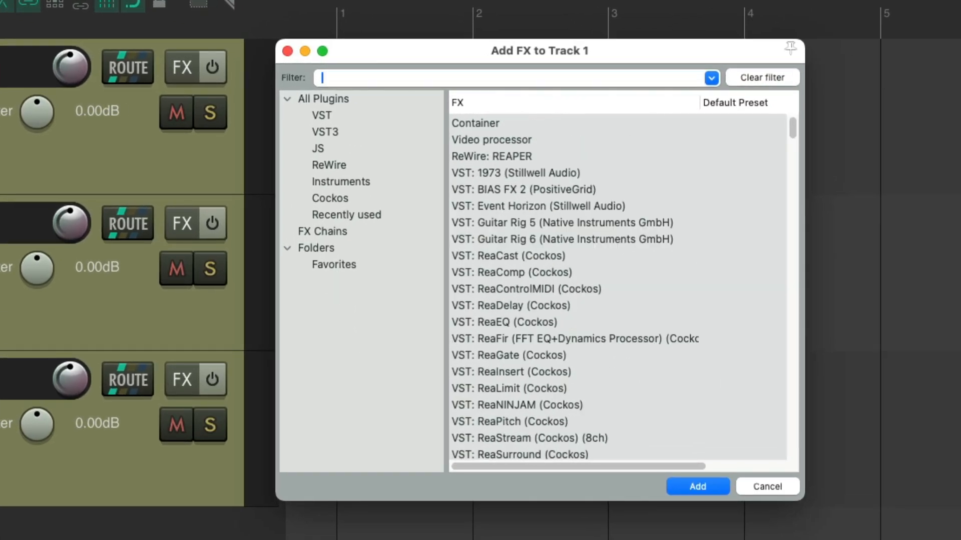
pyautogui.write('comp')
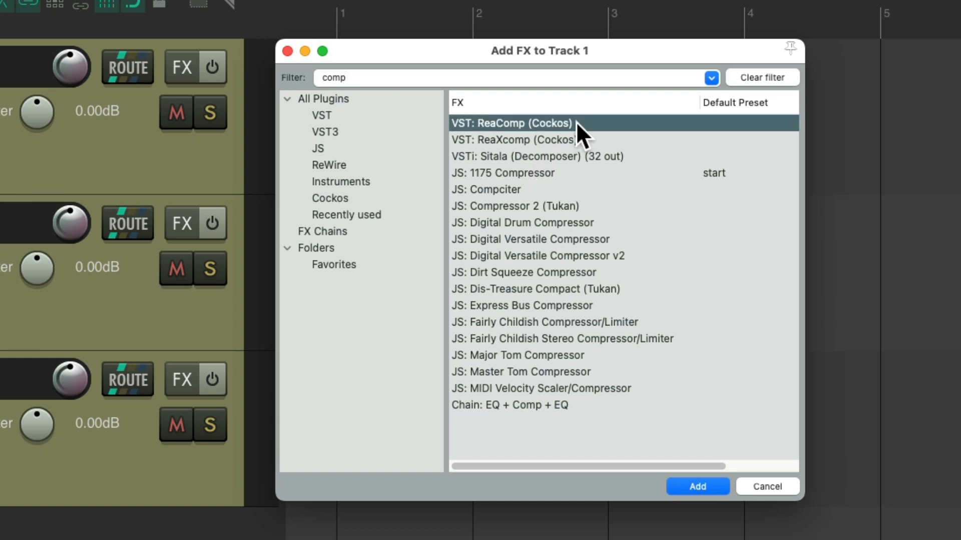
pyautogui.rightClick(577, 130)
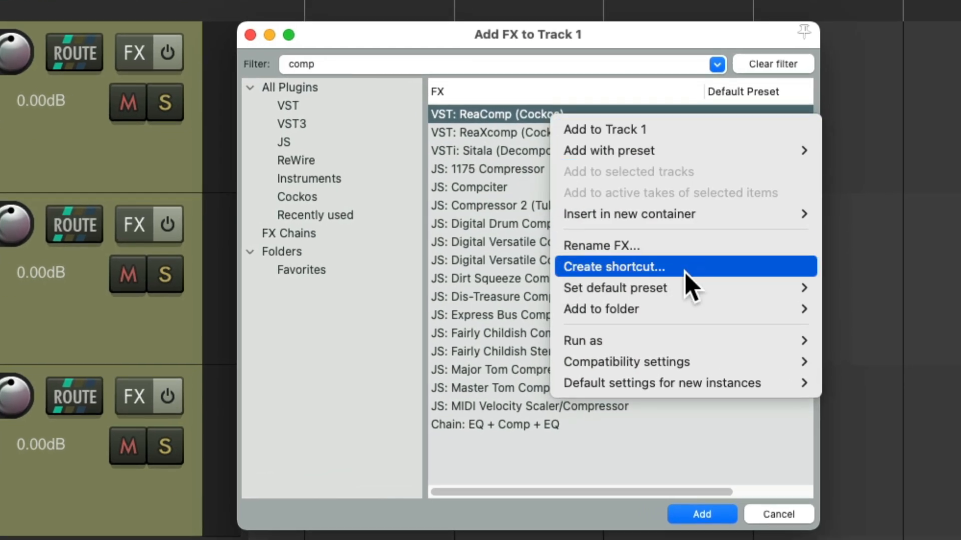
pyautogui.click(288, 233)
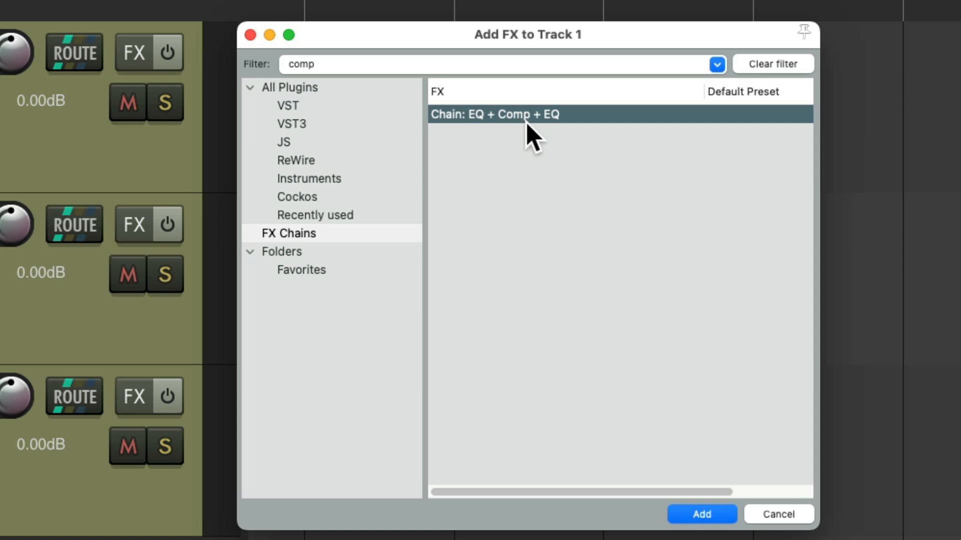
pyautogui.moveTo(552, 145)
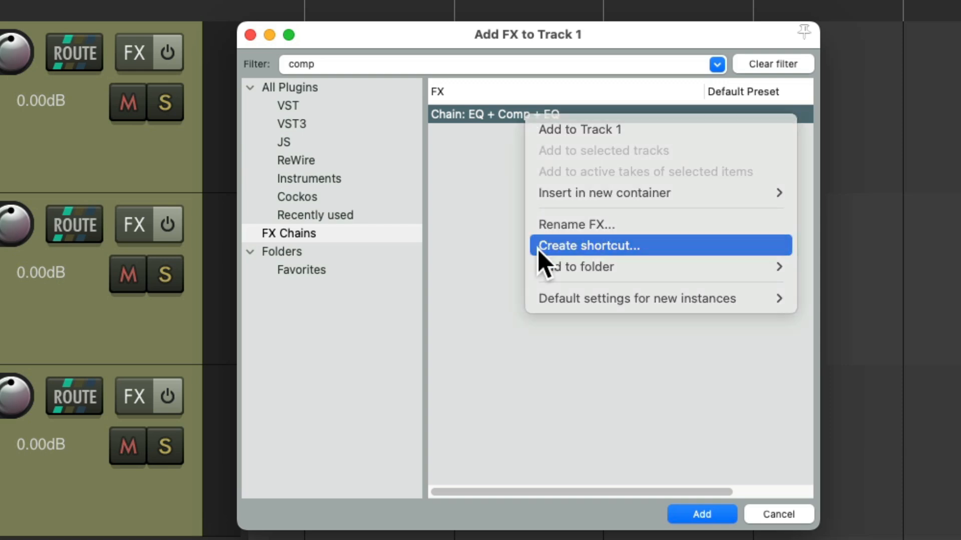
# - Create a keyboard shortcut for the 'EQ + Comp + EQ' FX chain
pyautogui.click(589, 246)
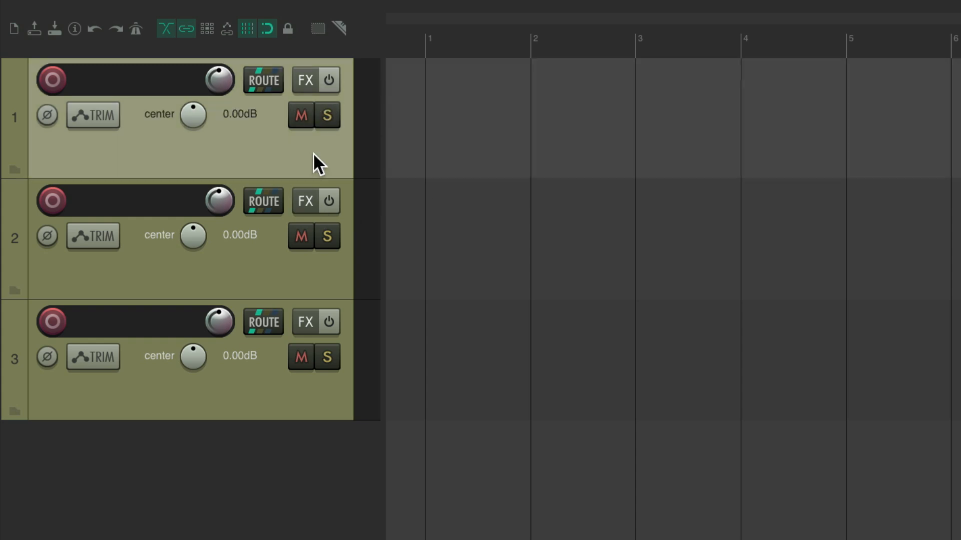
pyautogui.click(305, 80)
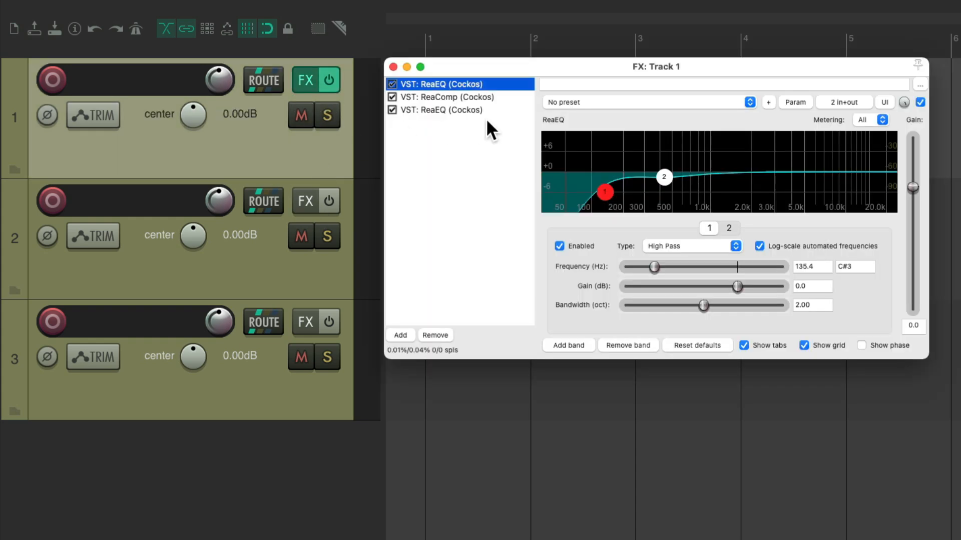
pyautogui.click(445, 110)
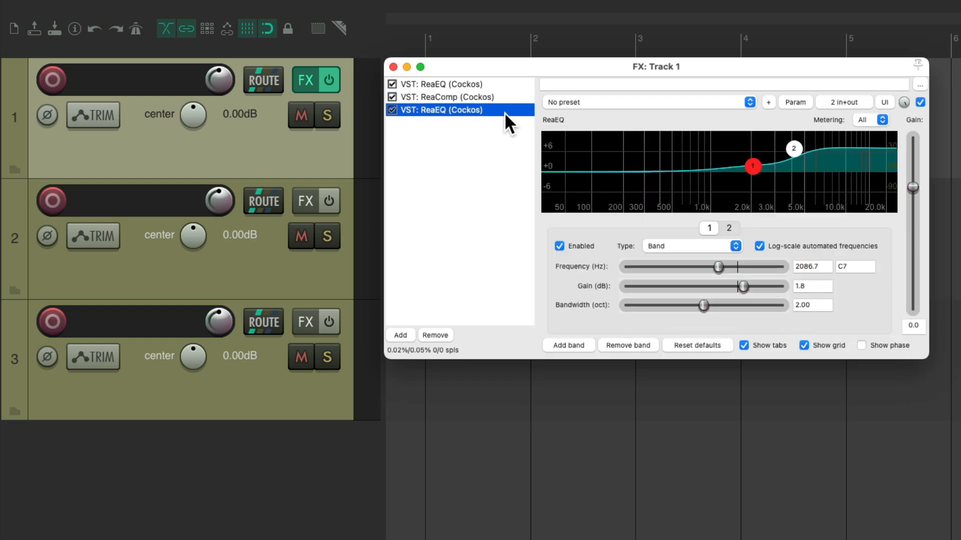
pyautogui.click(451, 97)
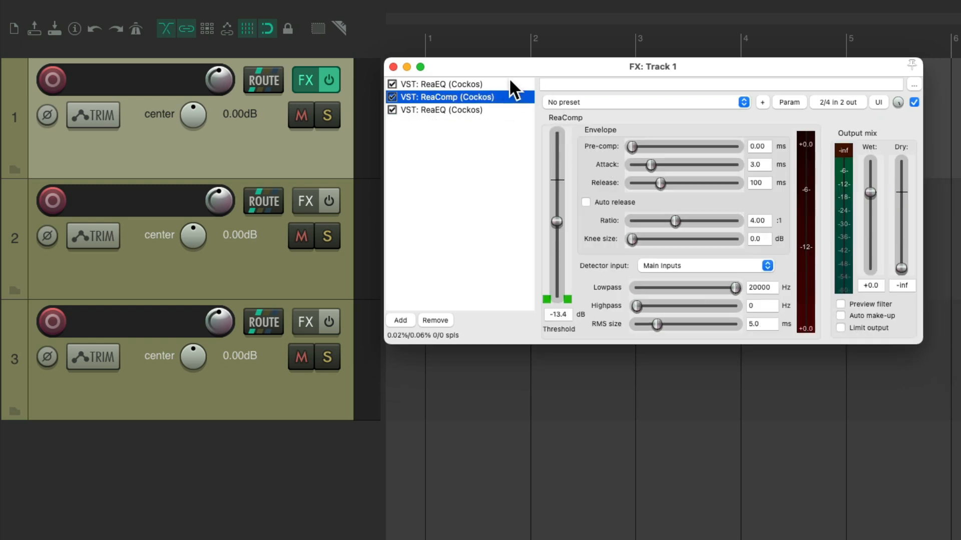
pyautogui.click(392, 66)
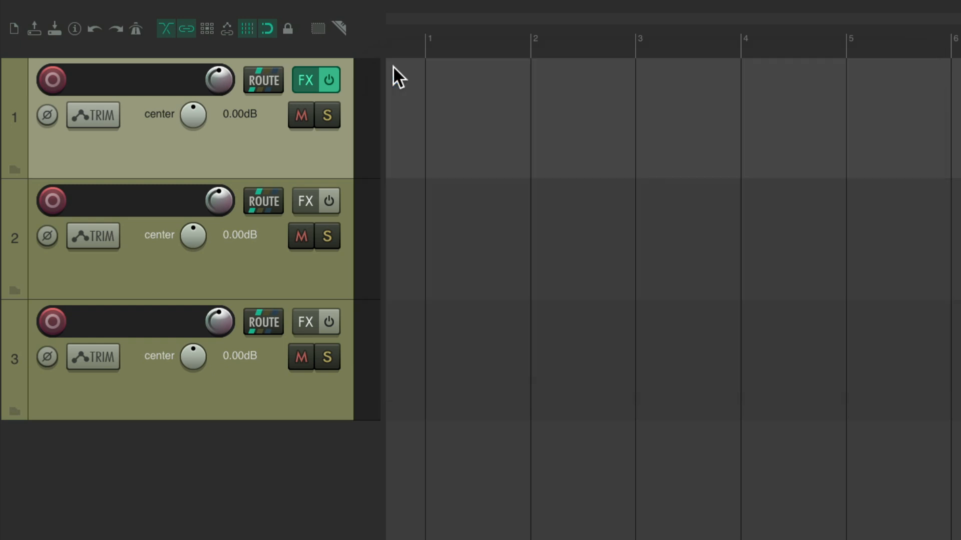
pyautogui.click(329, 80)
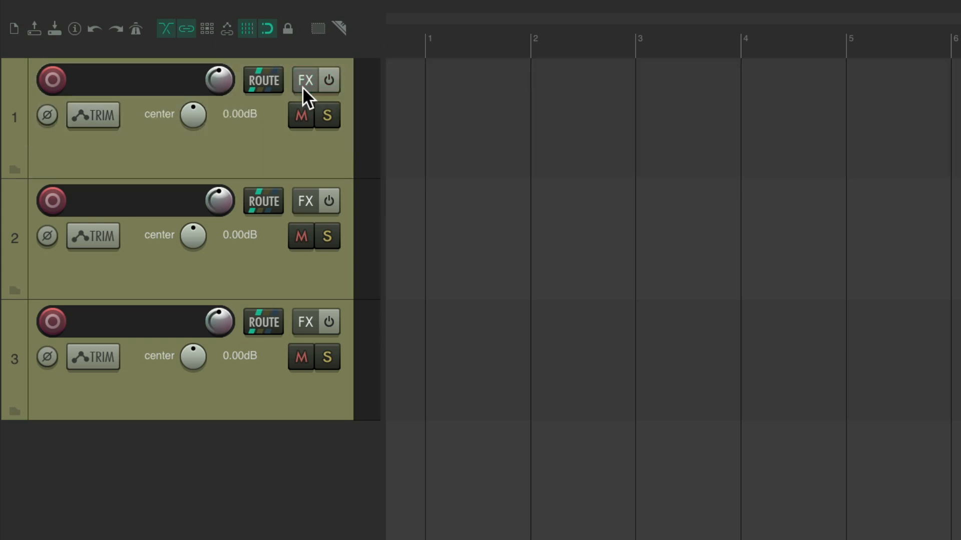
pyautogui.moveTo(330, 155)
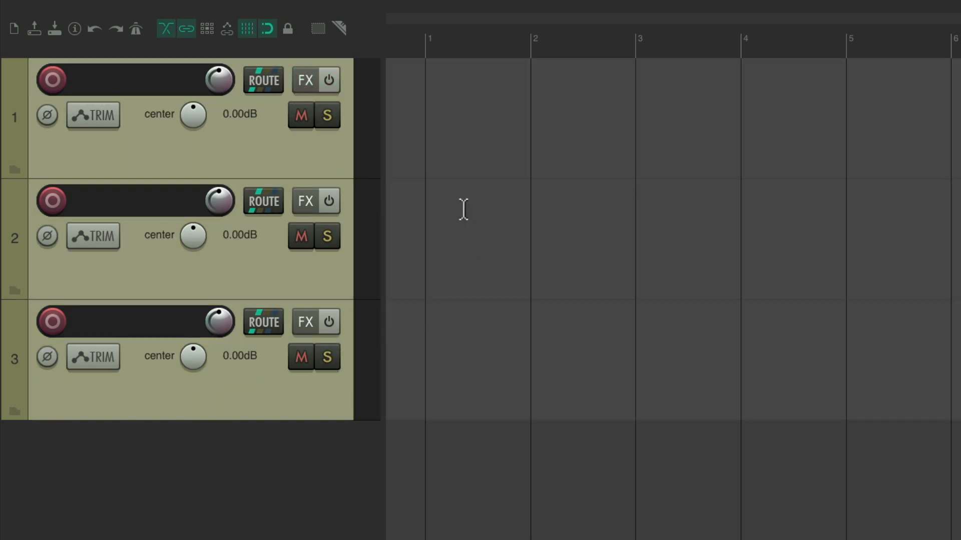
# - Apply the EQ + Comp + EQ chain to all three tracks via its shortcut and close the effect windows
pyautogui.click(303, 322)
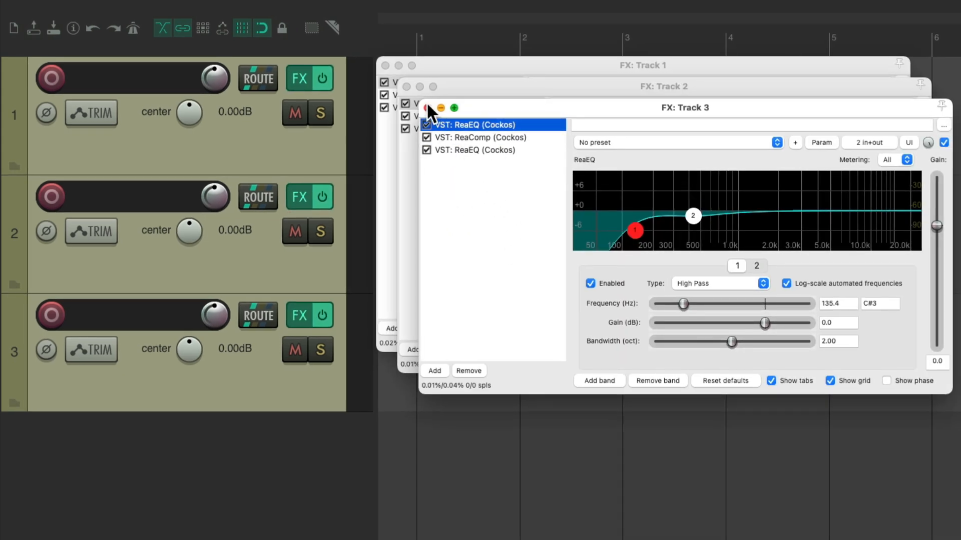
pyautogui.click(426, 107)
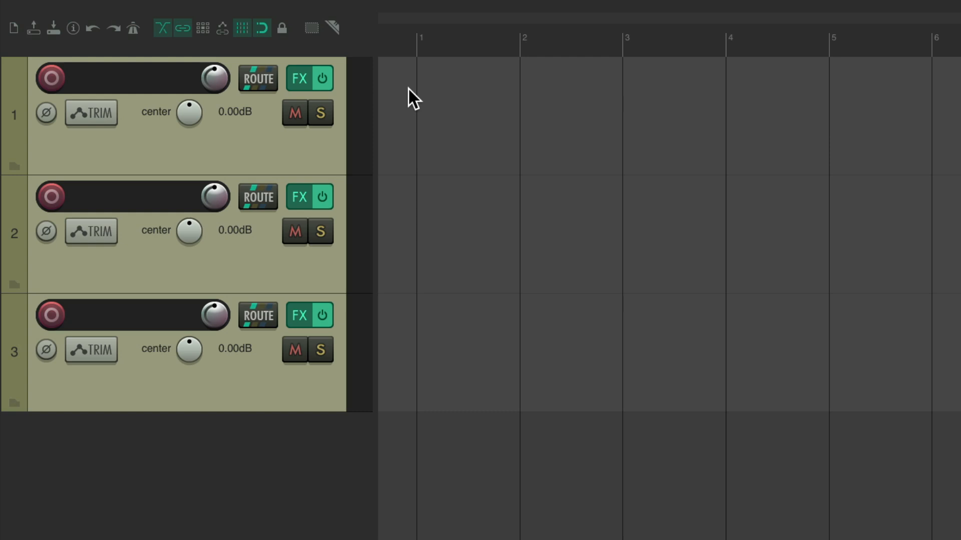